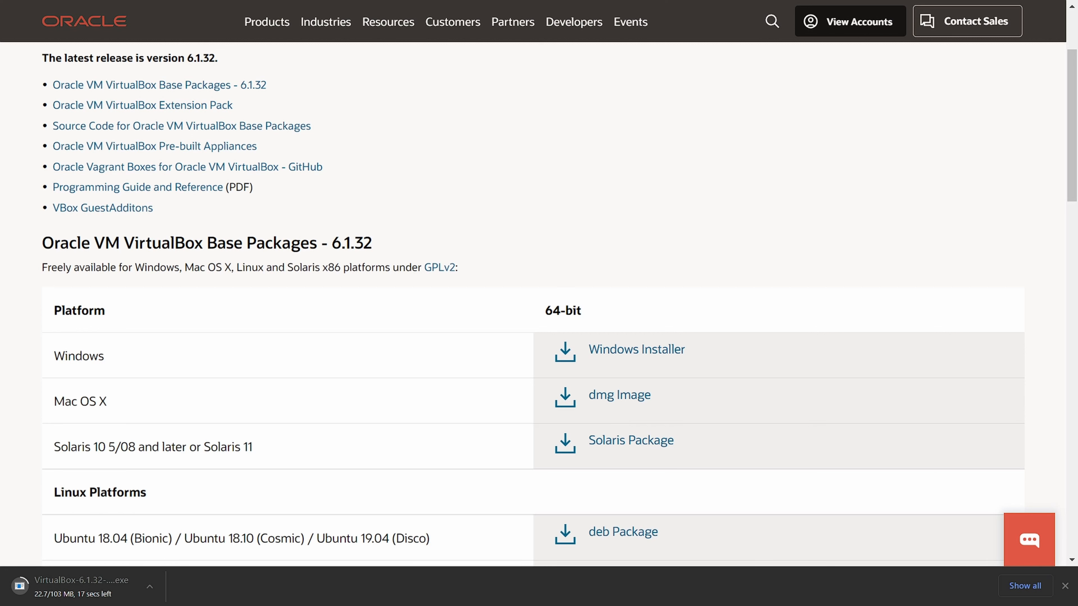
Run the downloaded VirtualBox-6.1.32 .exe installer from Chrome's download bar.
left_click(1029, 540)
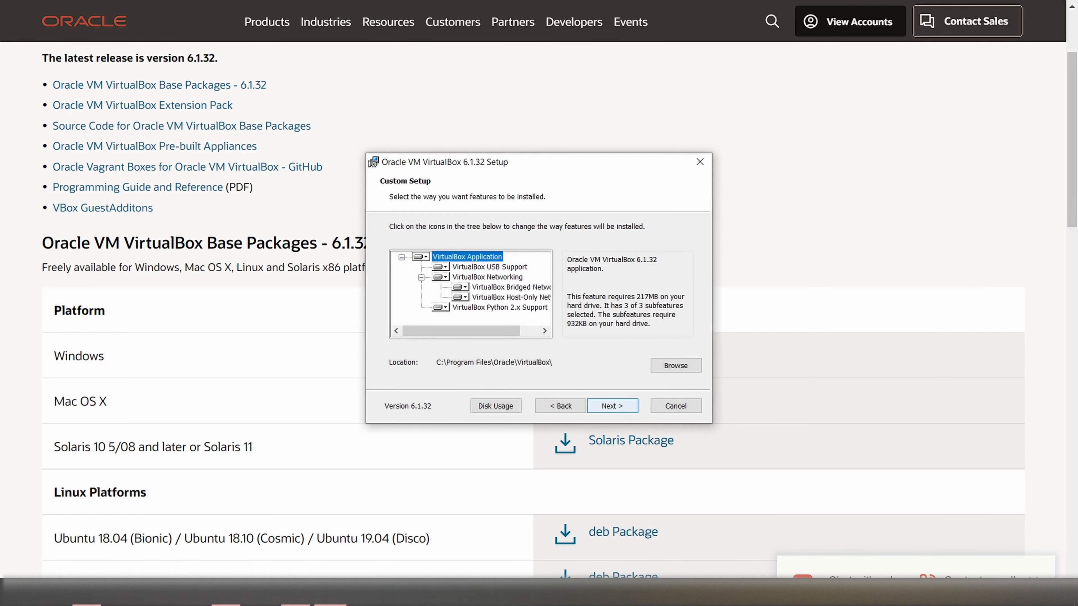
Install VirtualBox 6.1.32 keeping default features and shortcuts, then finish the wizard.
left_click(612, 406)
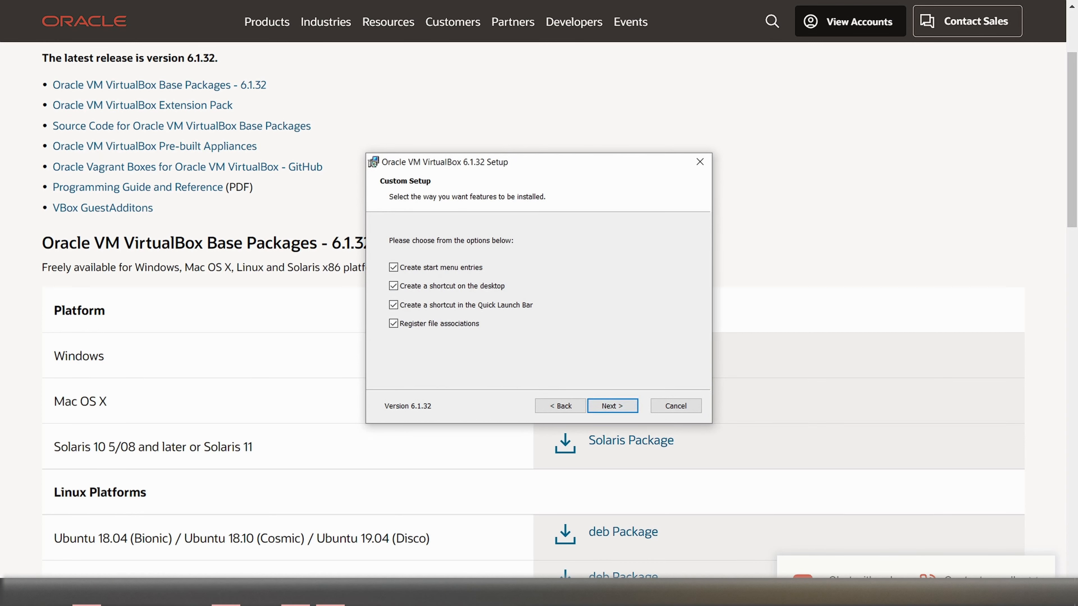
left_click(611, 405)
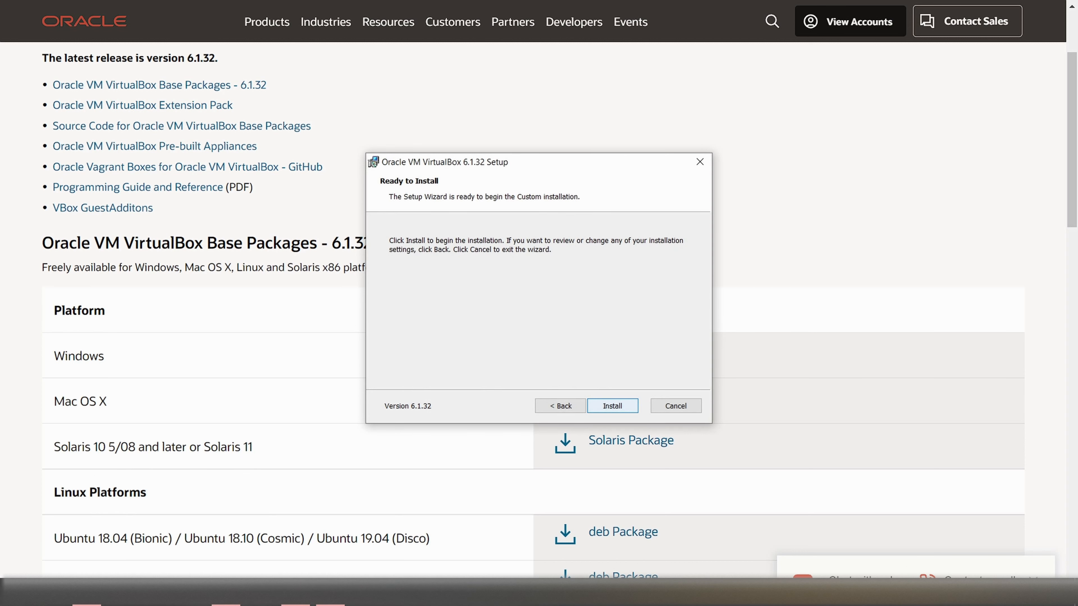
left_click(612, 405)
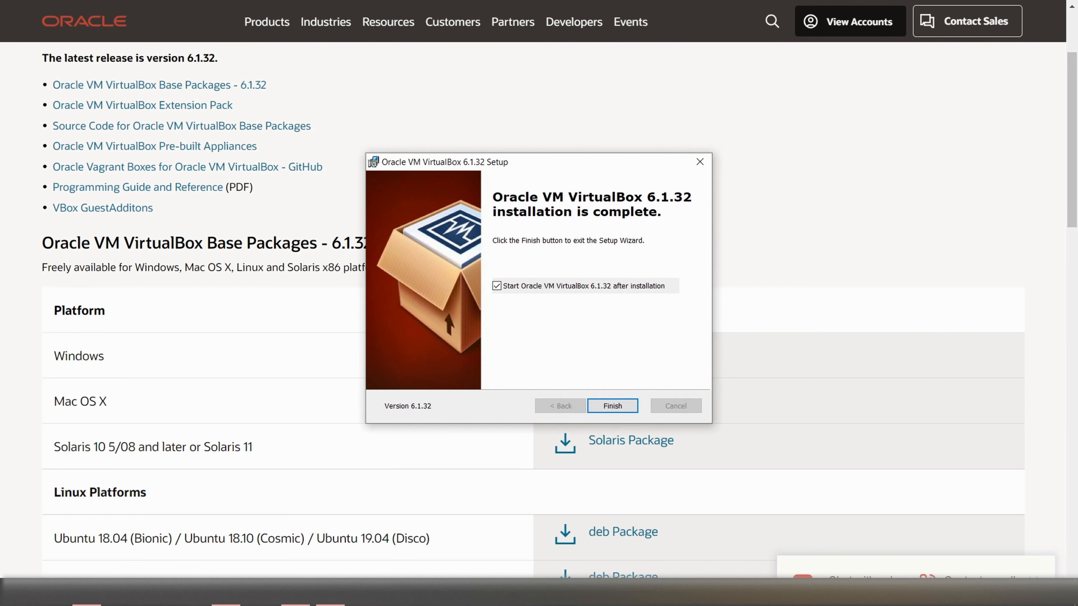
left_click(611, 405)
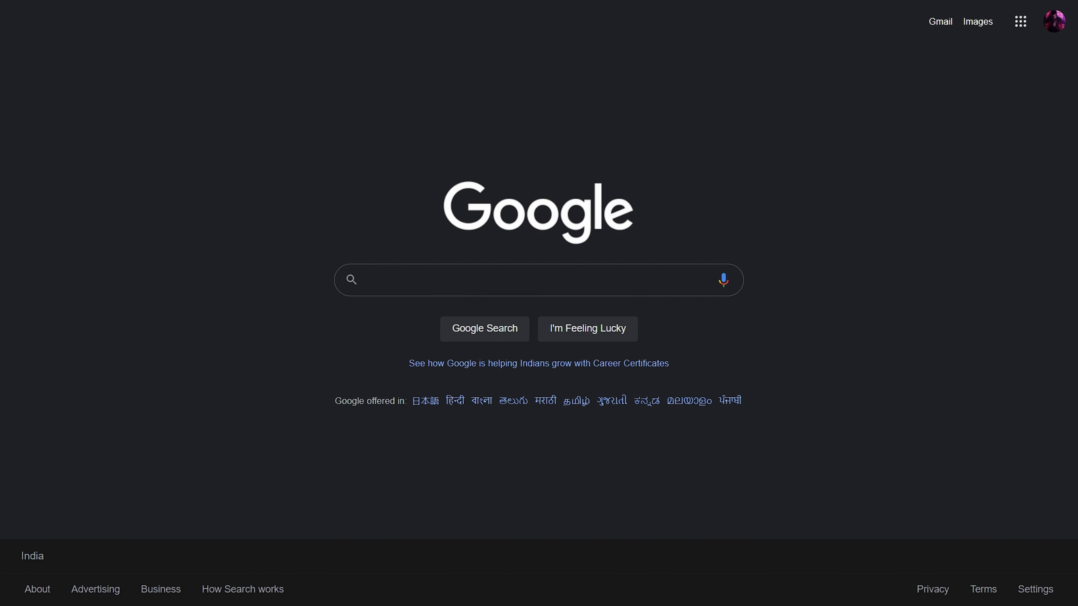
Search Google for 'kali' and reach Kali Linux's Choose your Platform page.
type("kali")
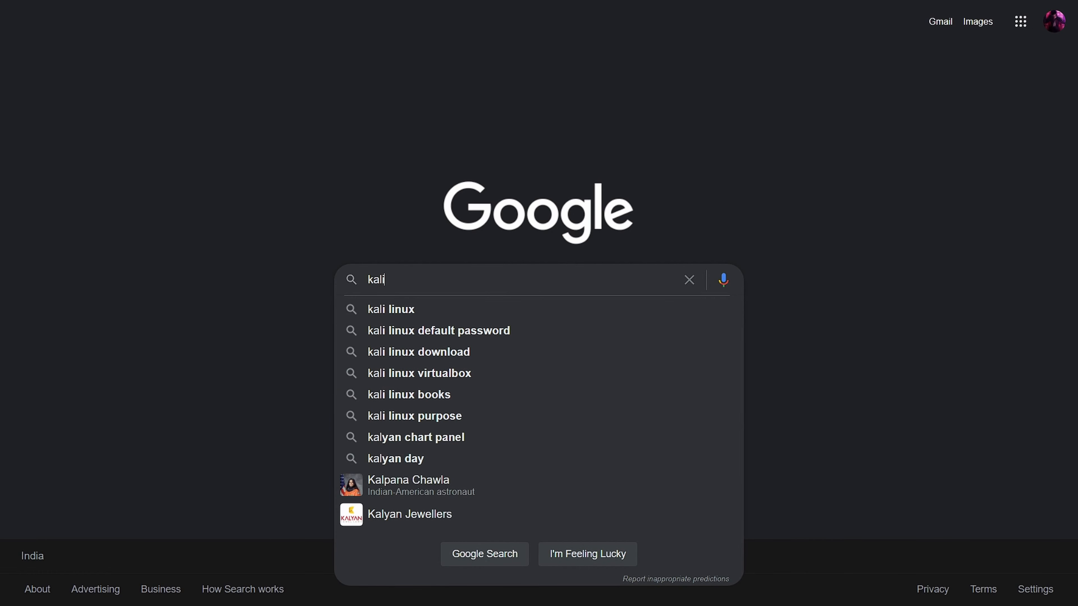
left_click(390, 309)
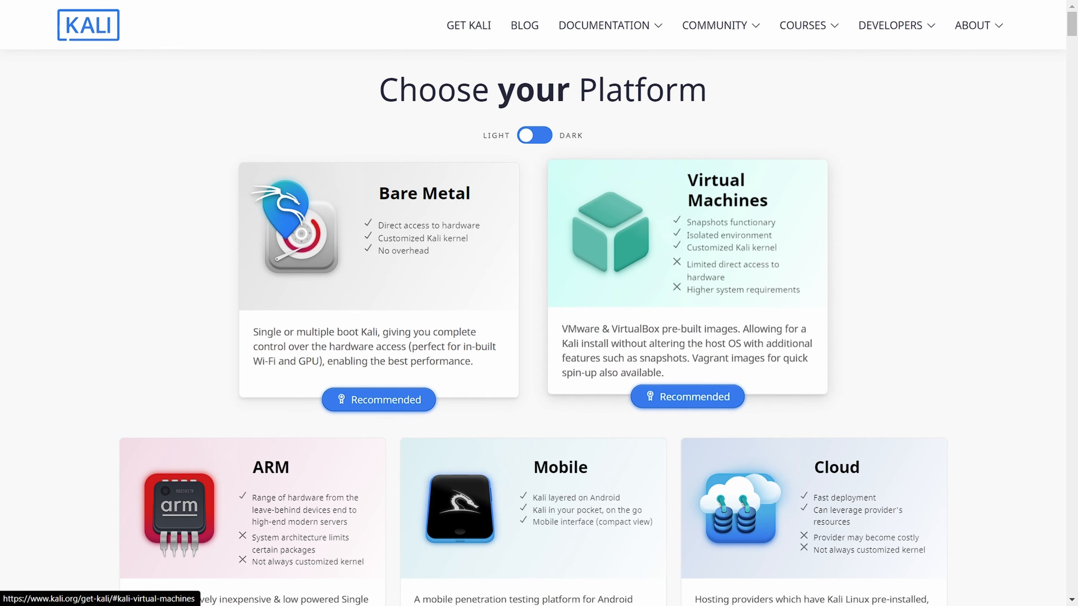
Jump to the Virtual Machines downloads section via its platform card.
scroll("down", 3)
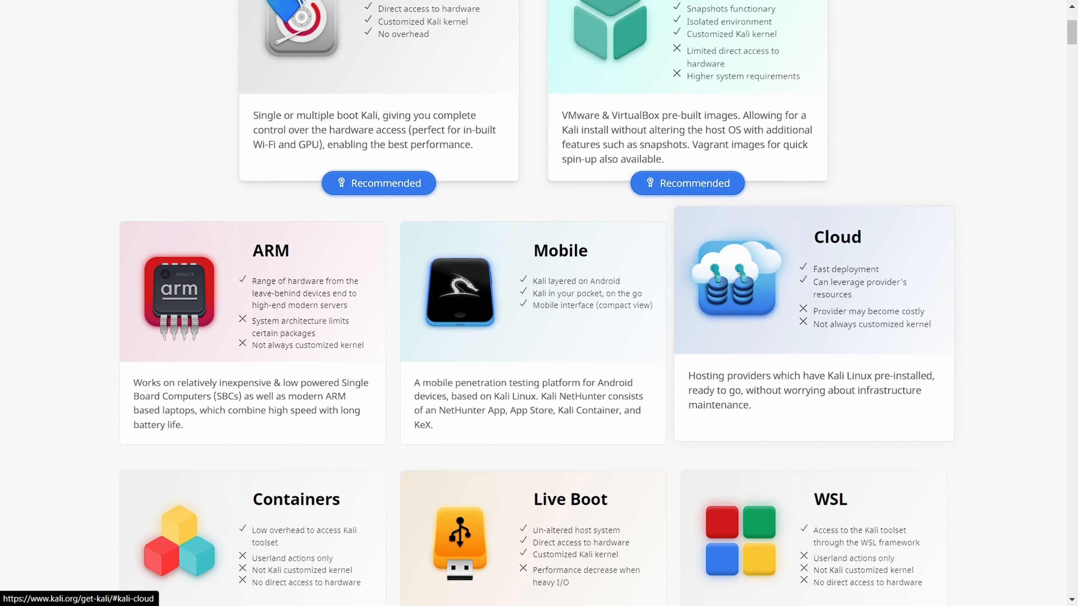
scroll("down", 3)
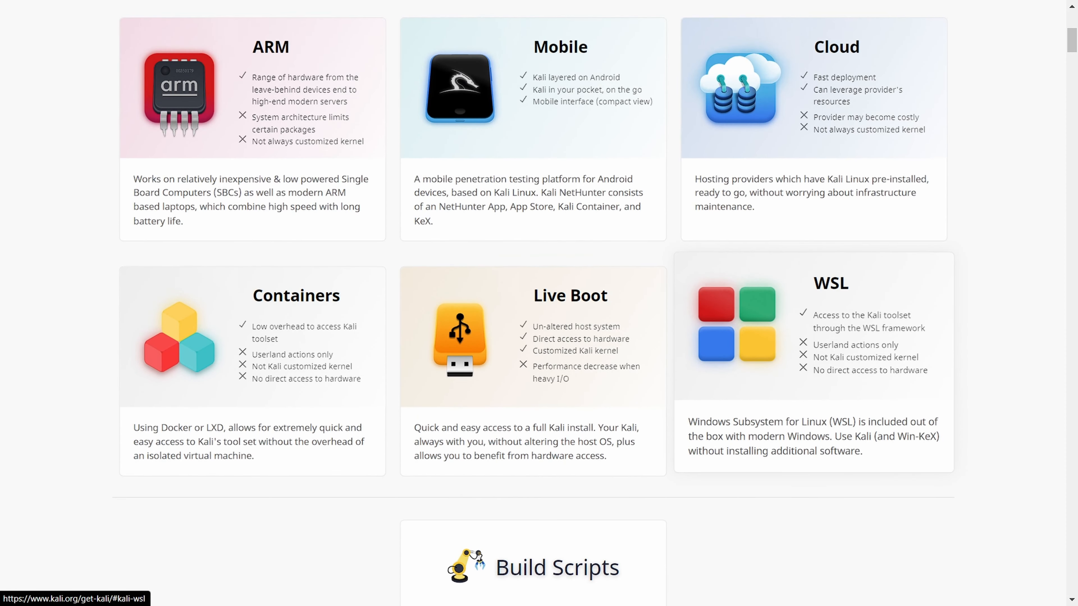
left_click(374, 21)
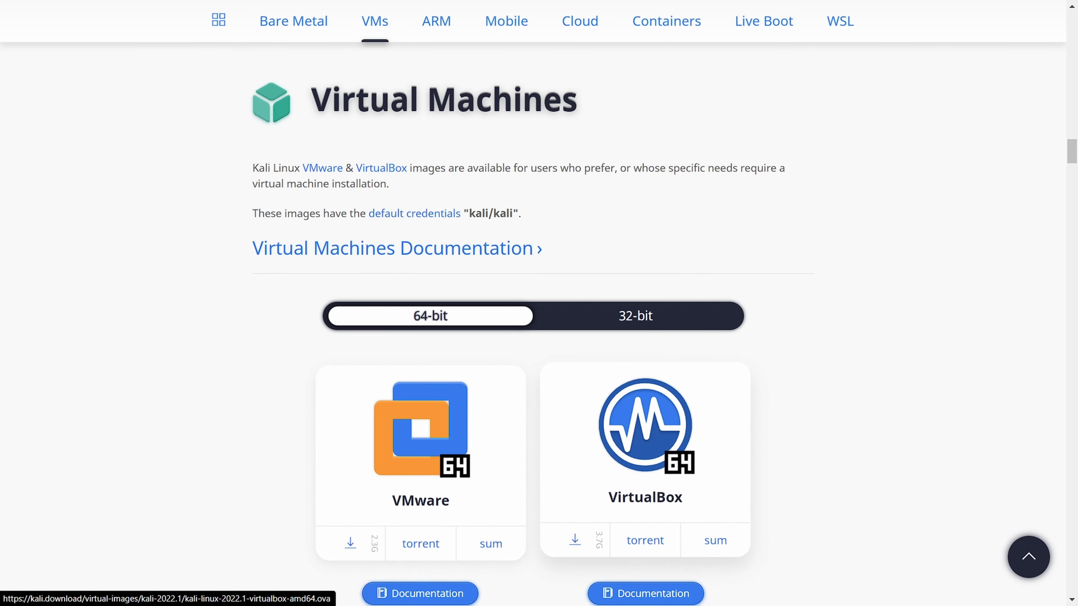
Start downloading the Kali Linux 2022.1 VirtualBox .ova image.
scroll("down", 3)
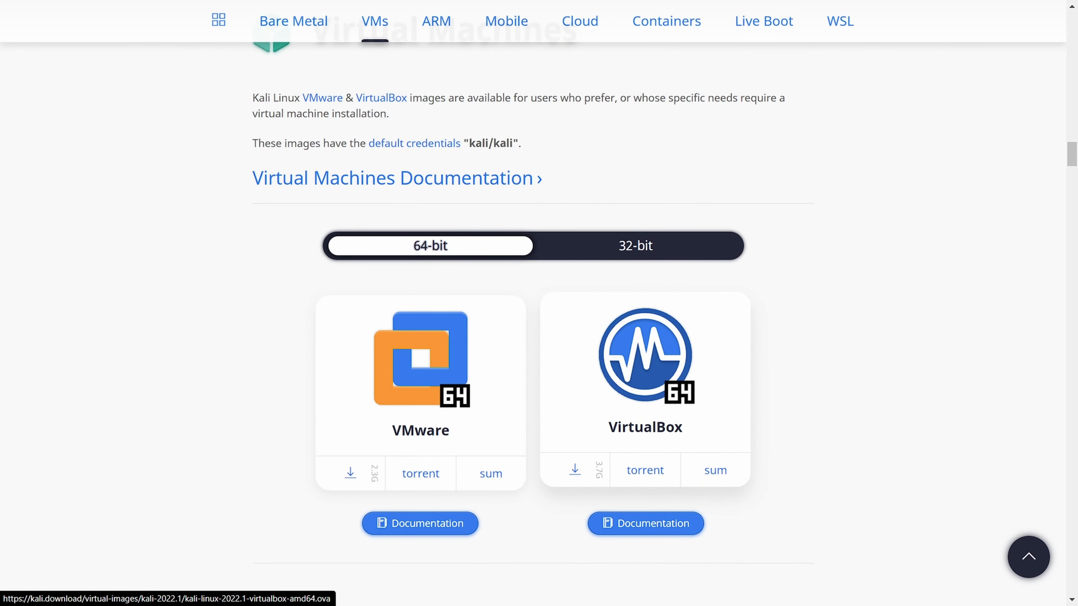
left_click(635, 246)
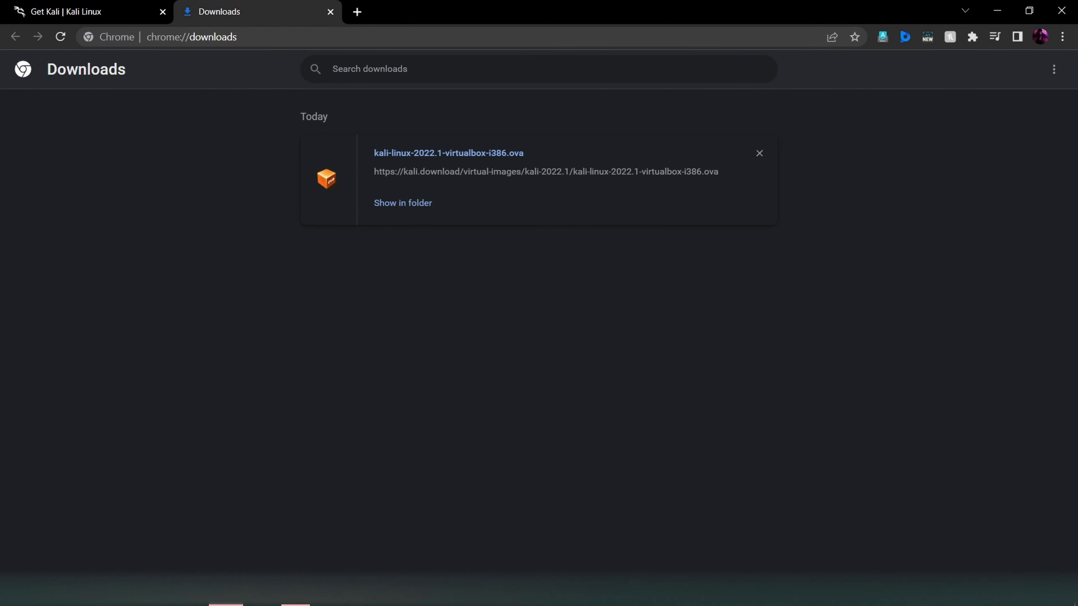
mouse_move(447, 153)
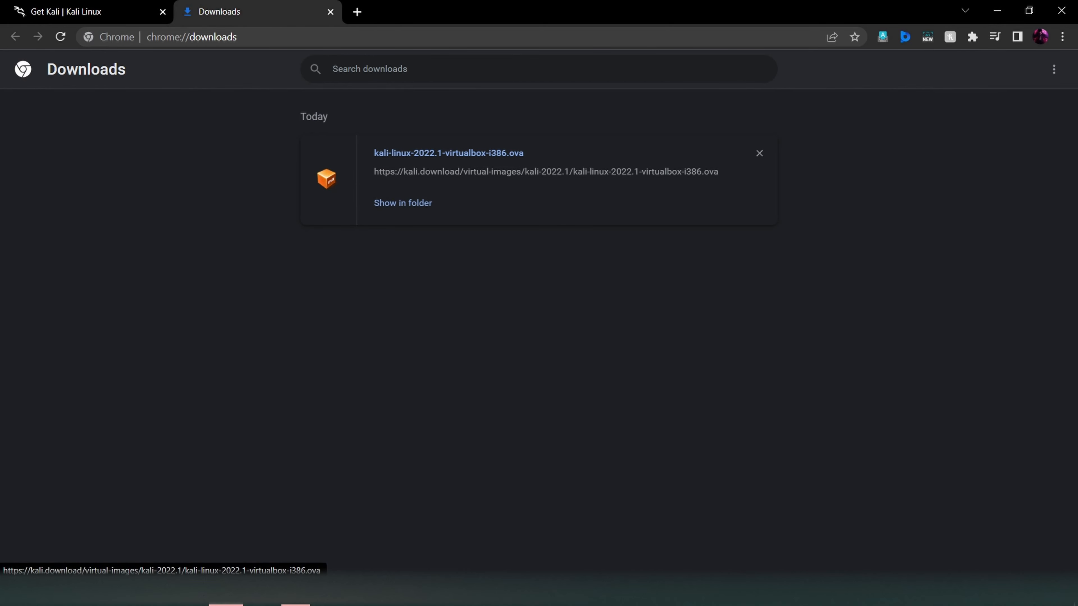